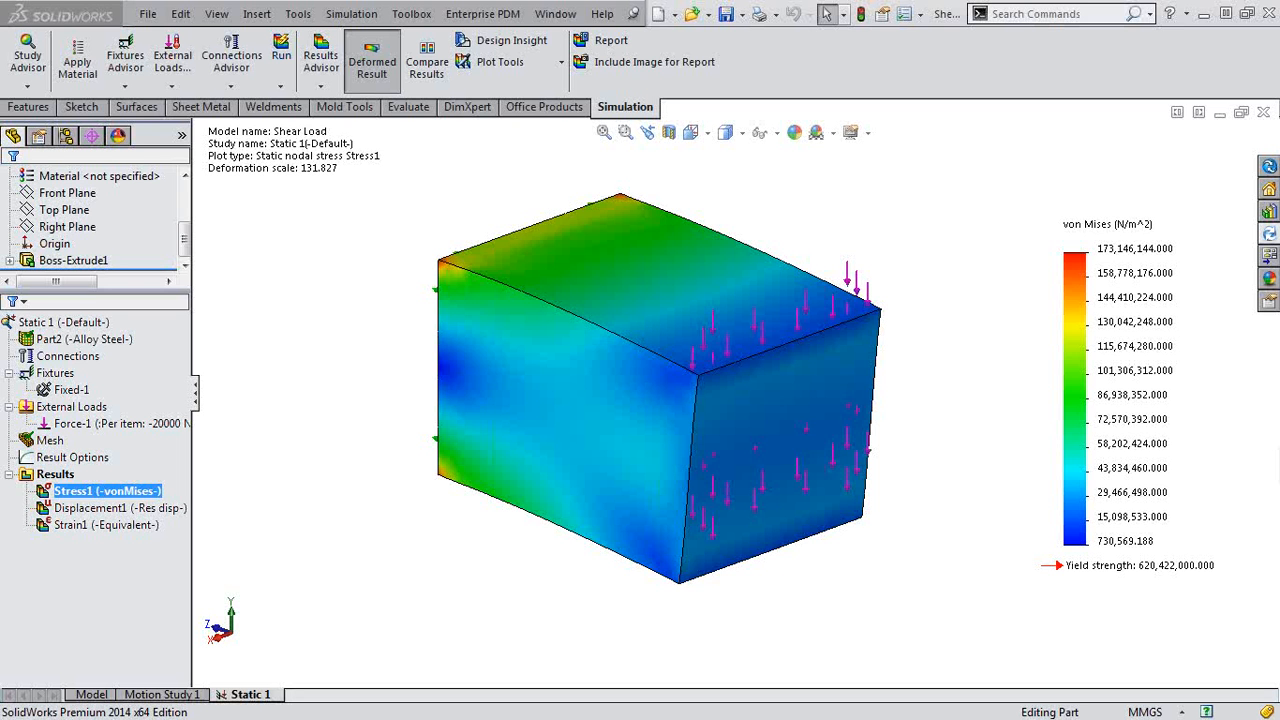
pyautogui.moveTo(840, 644)
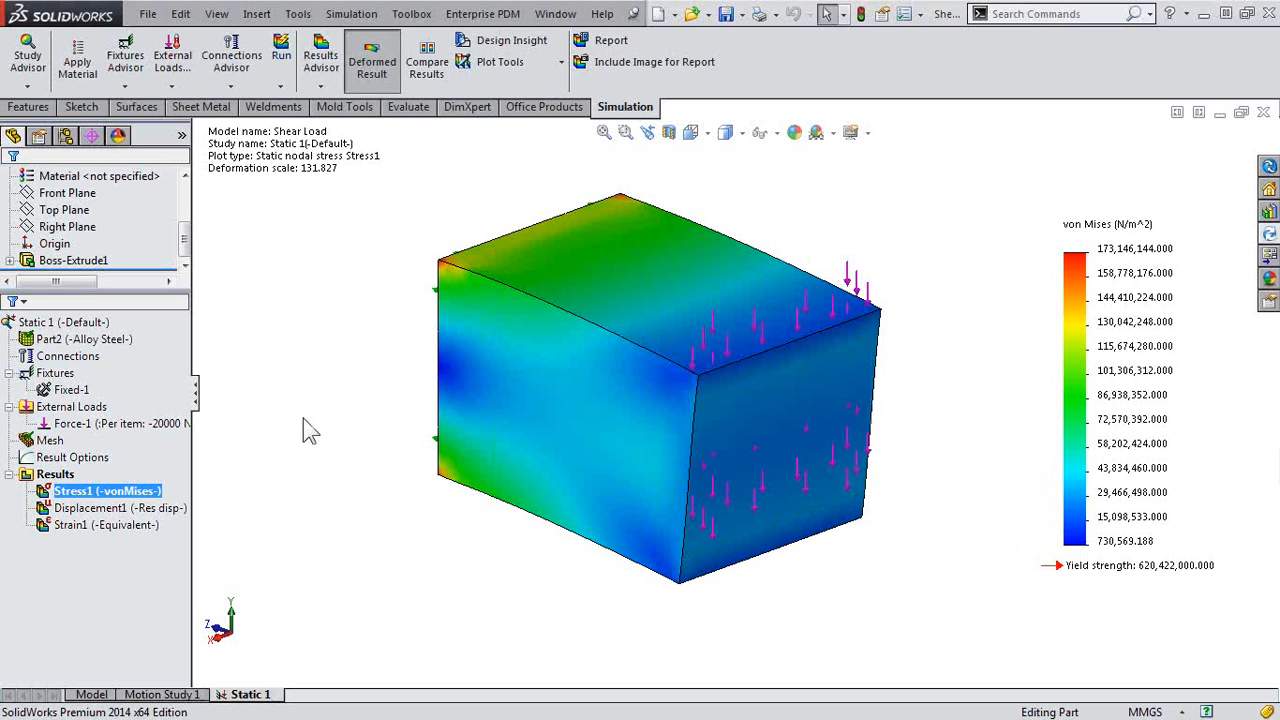
pyautogui.moveTo(316, 414)
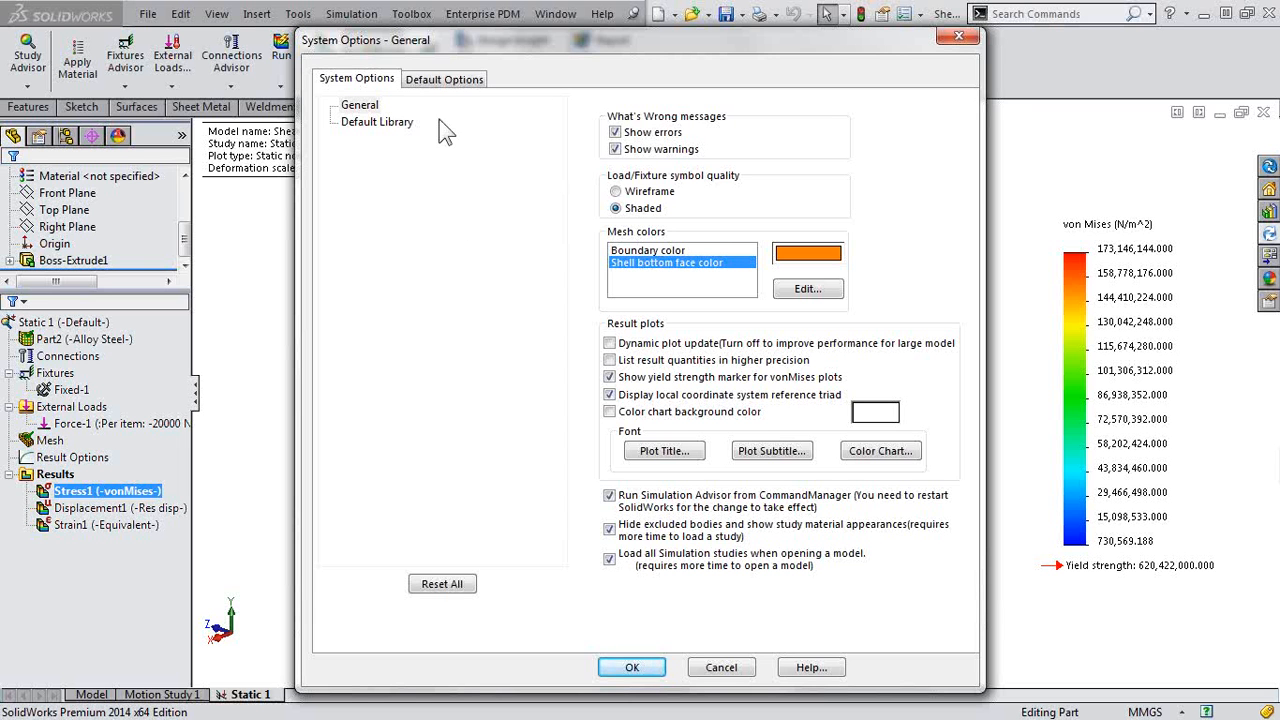
# Set the default results location to the SOLIDWORKS document folder under a _results subfolder and accept.
pyautogui.click(444, 78)
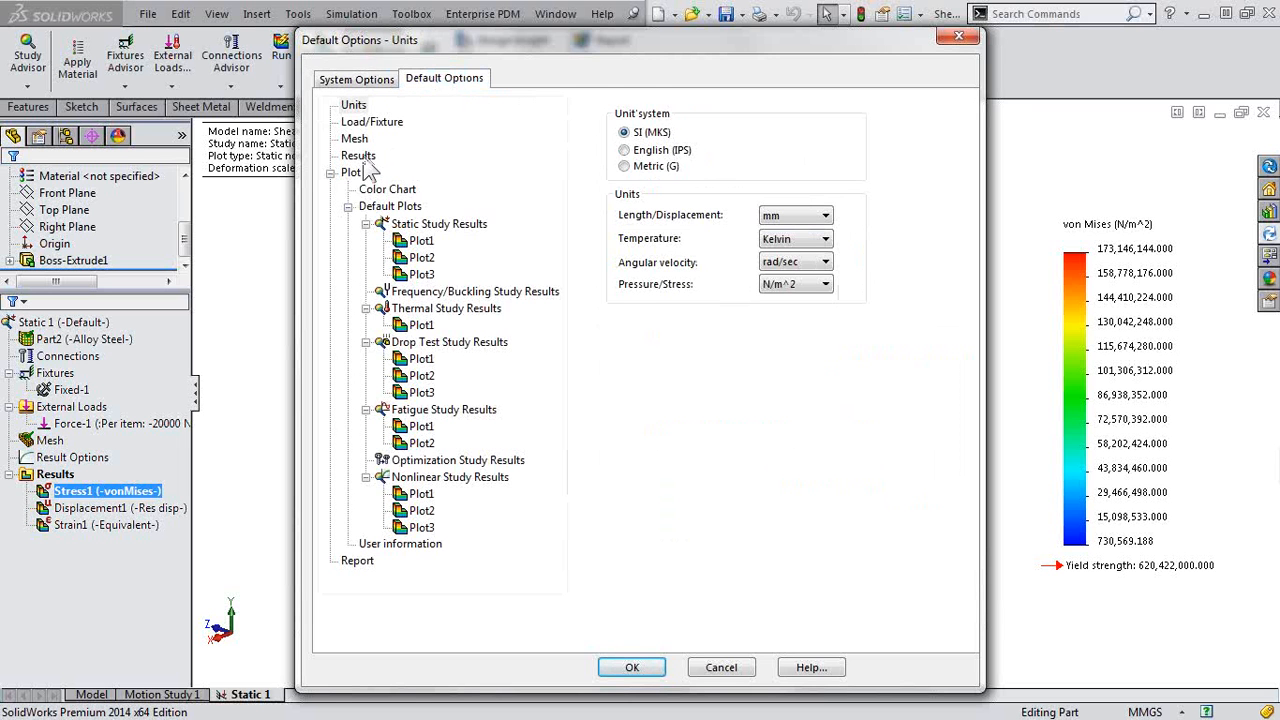
pyautogui.click(358, 156)
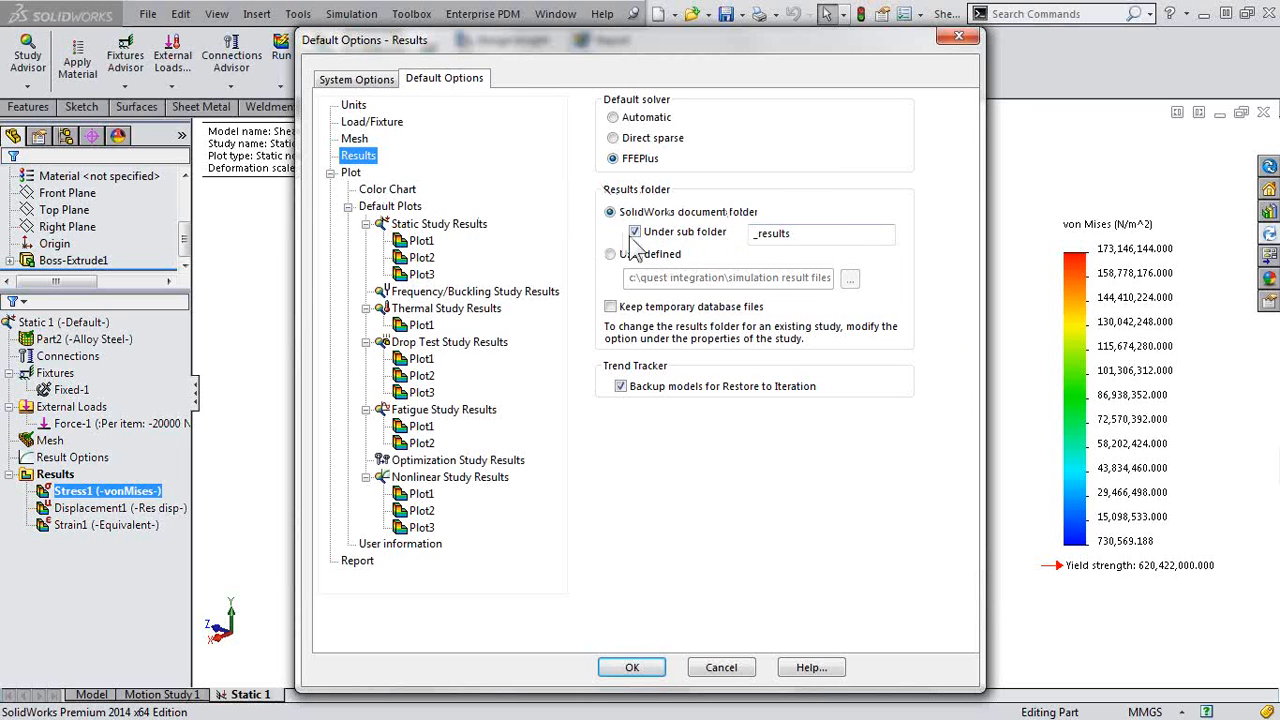
pyautogui.moveTo(720, 240)
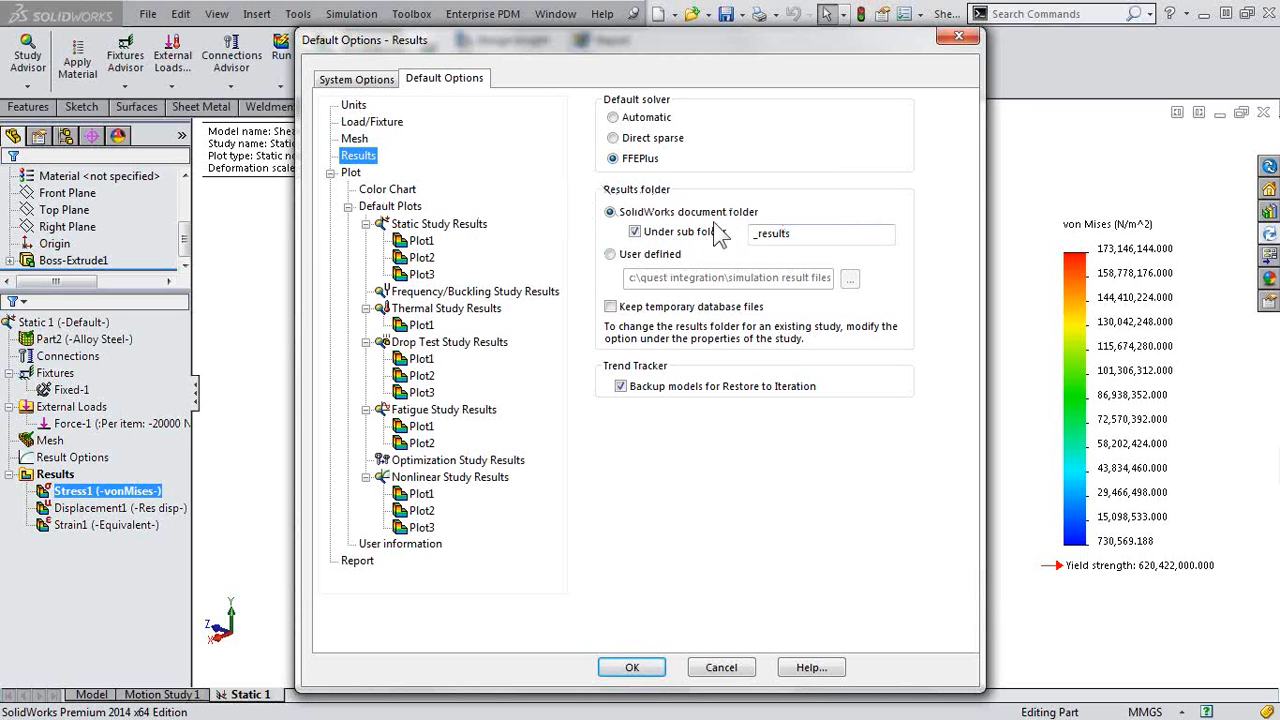
pyautogui.moveTo(700, 224)
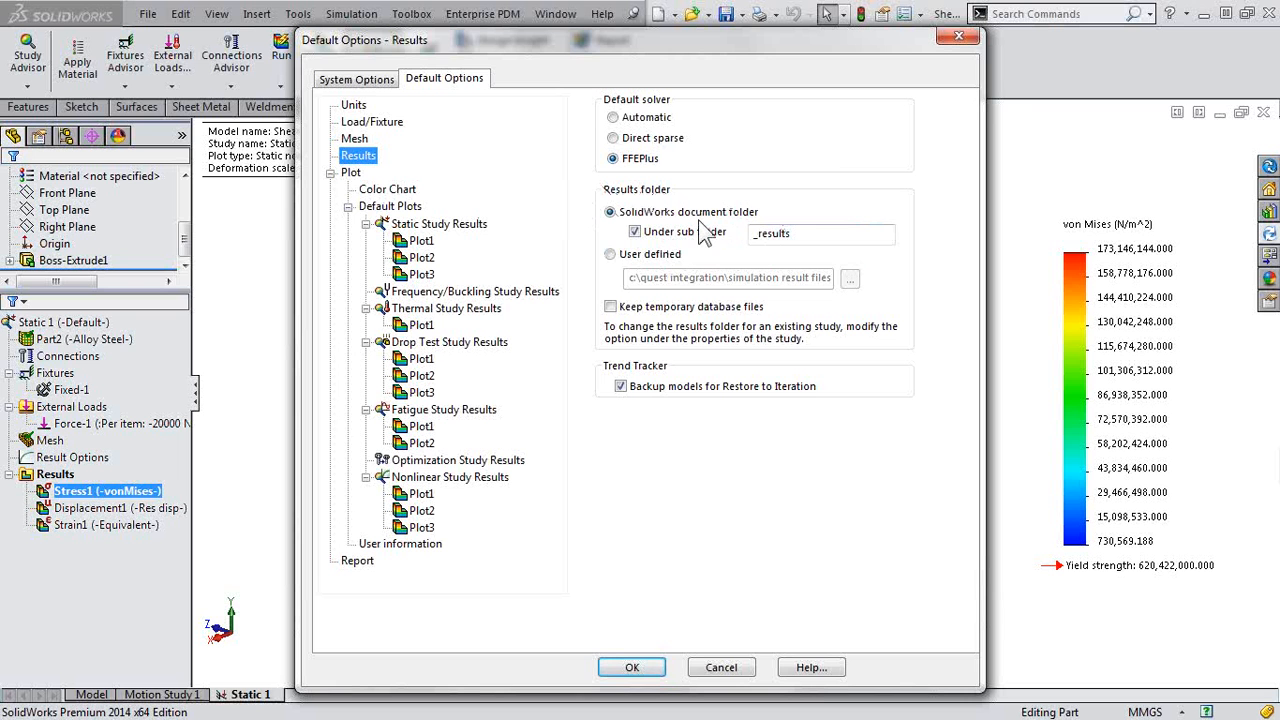
pyautogui.moveTo(616, 248)
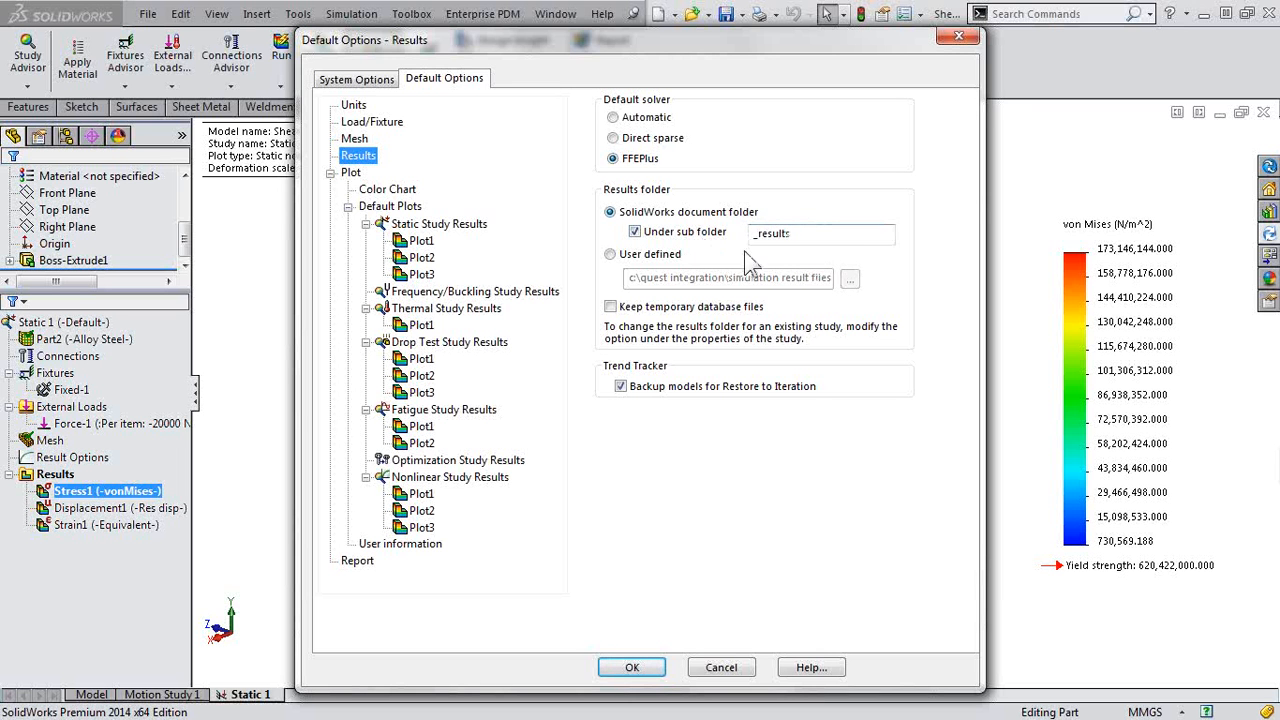
pyautogui.moveTo(800, 268)
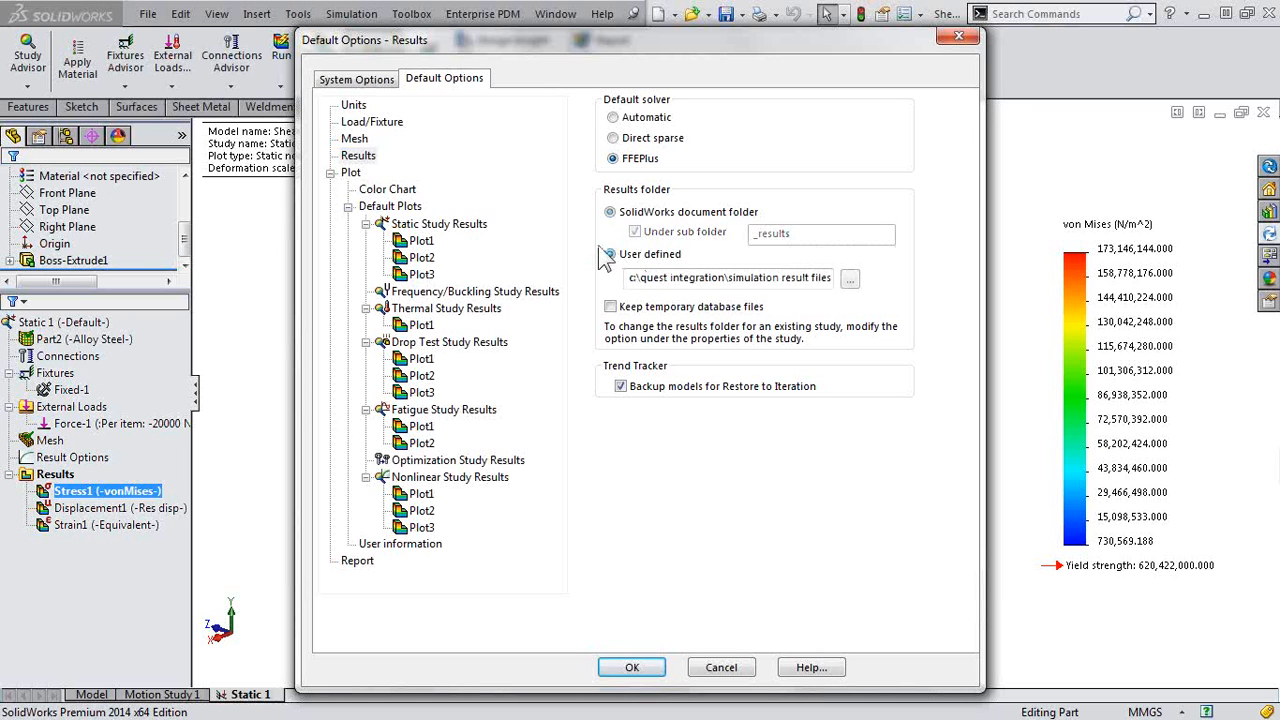
pyautogui.click(610, 252)
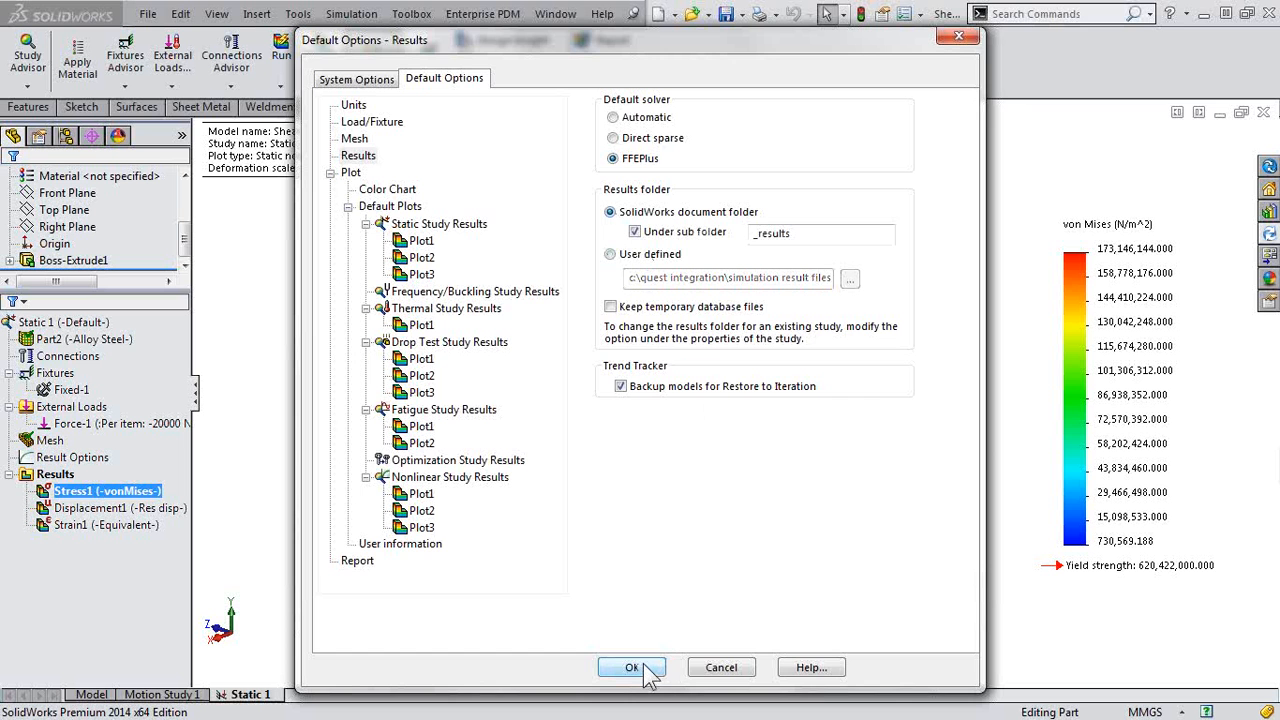
pyautogui.click(630, 666)
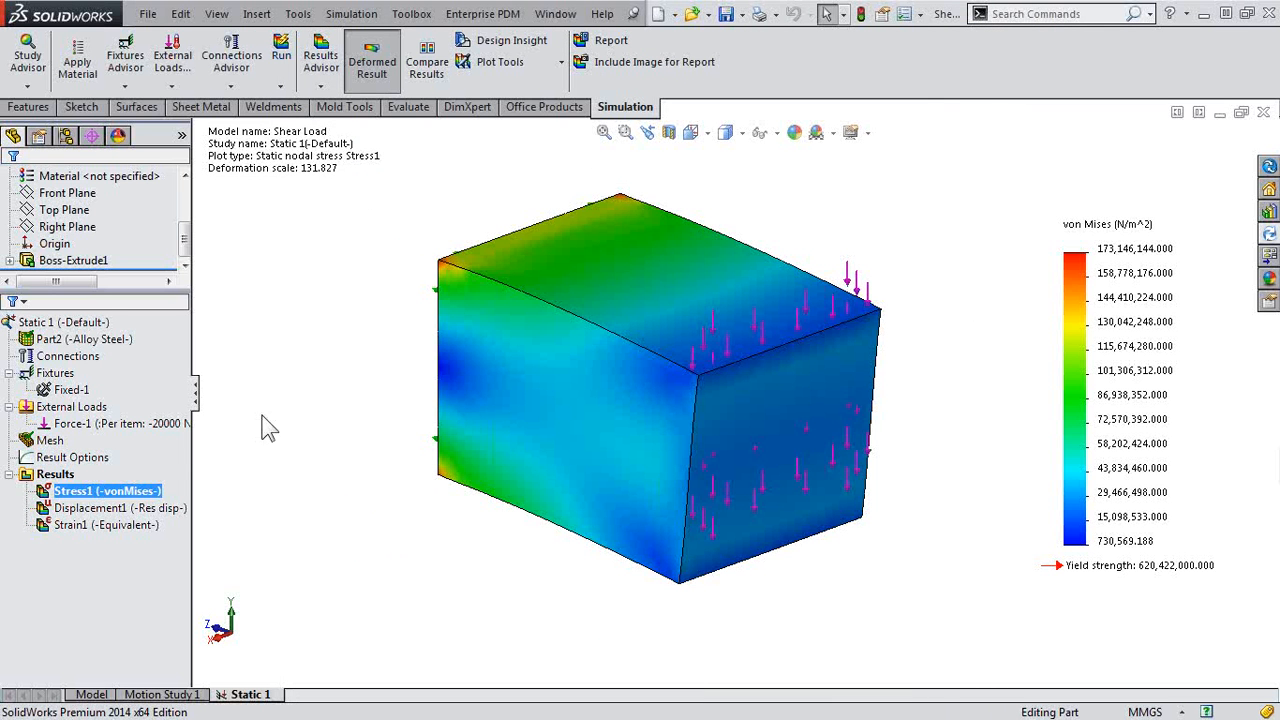
pyautogui.rightClick(60, 322)
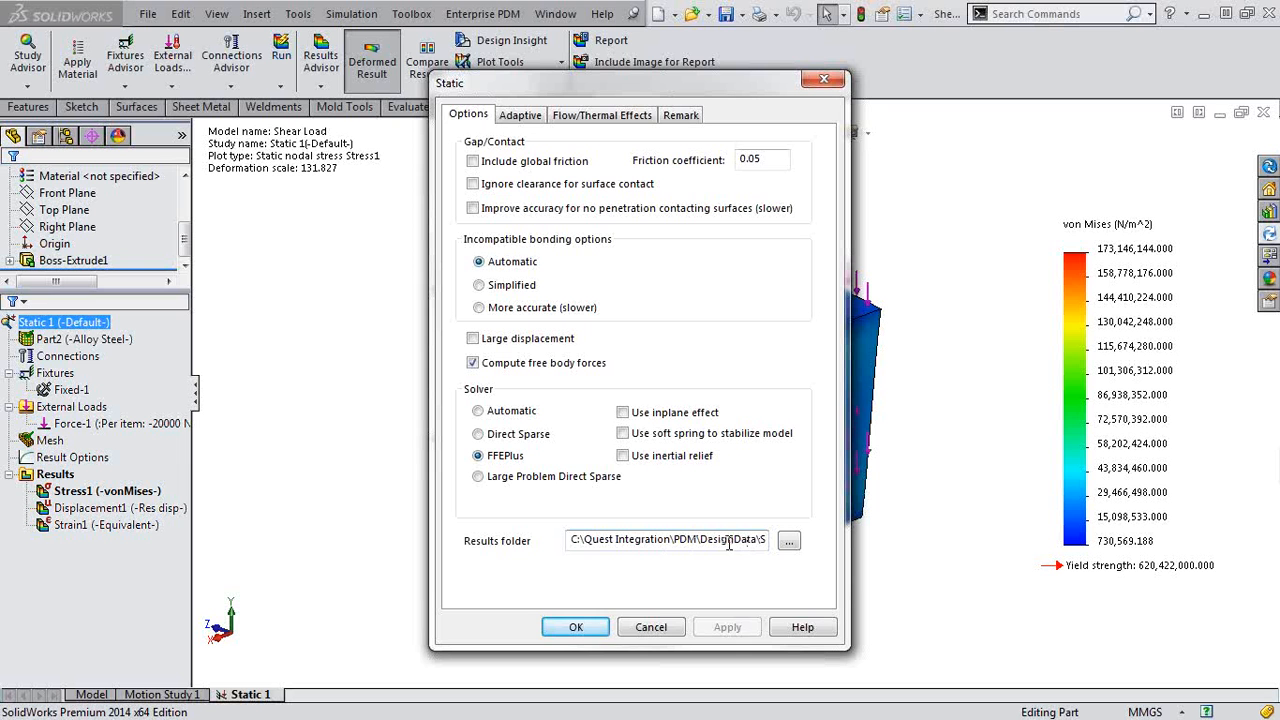
pyautogui.moveTo(654, 628)
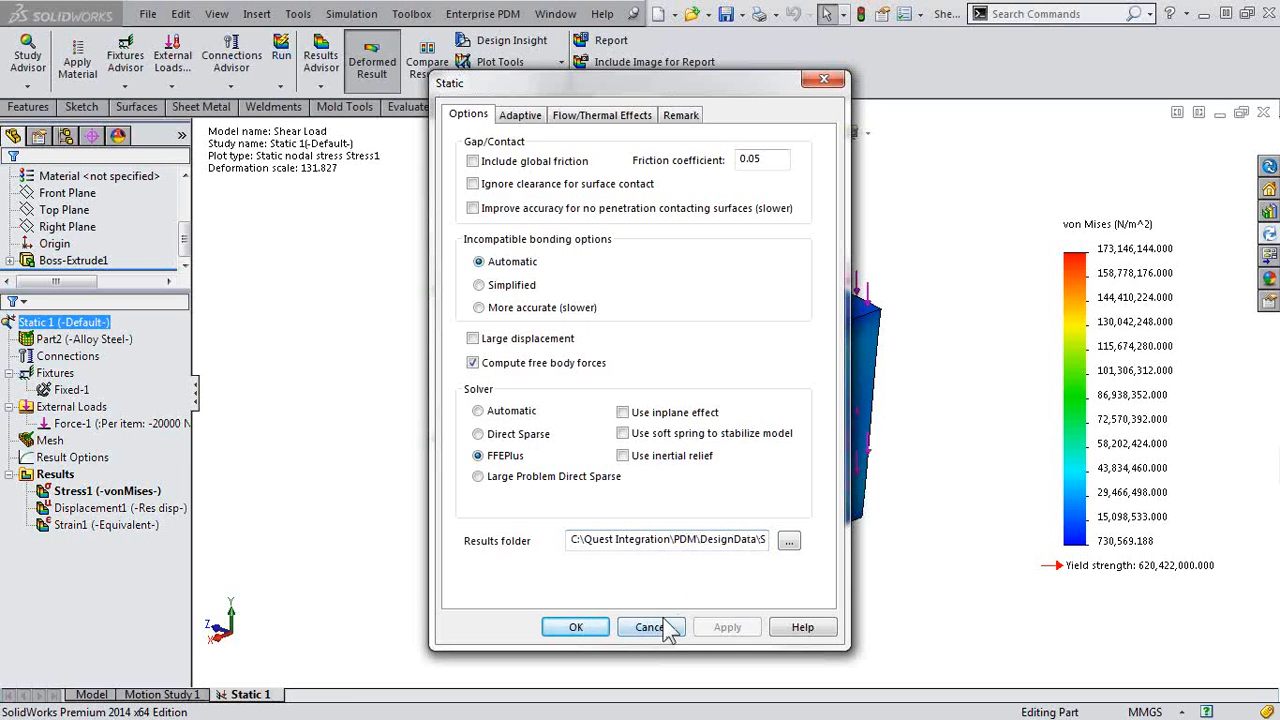
pyautogui.click(648, 626)
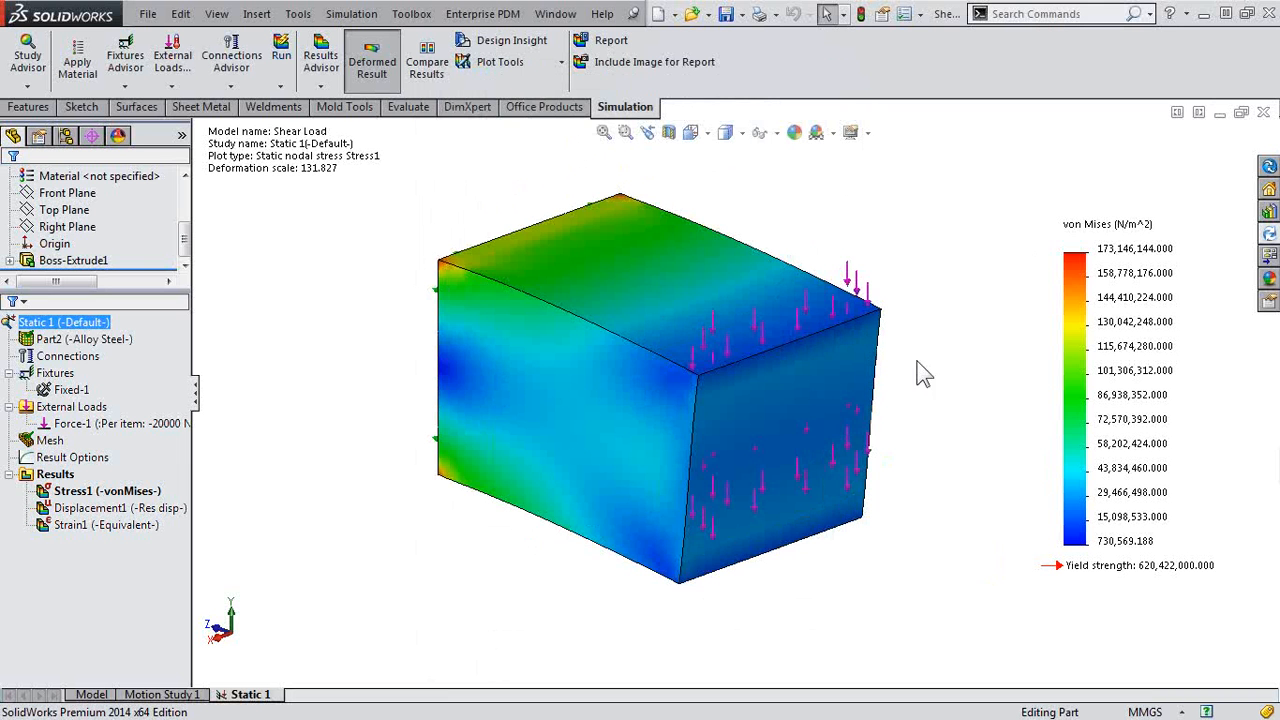